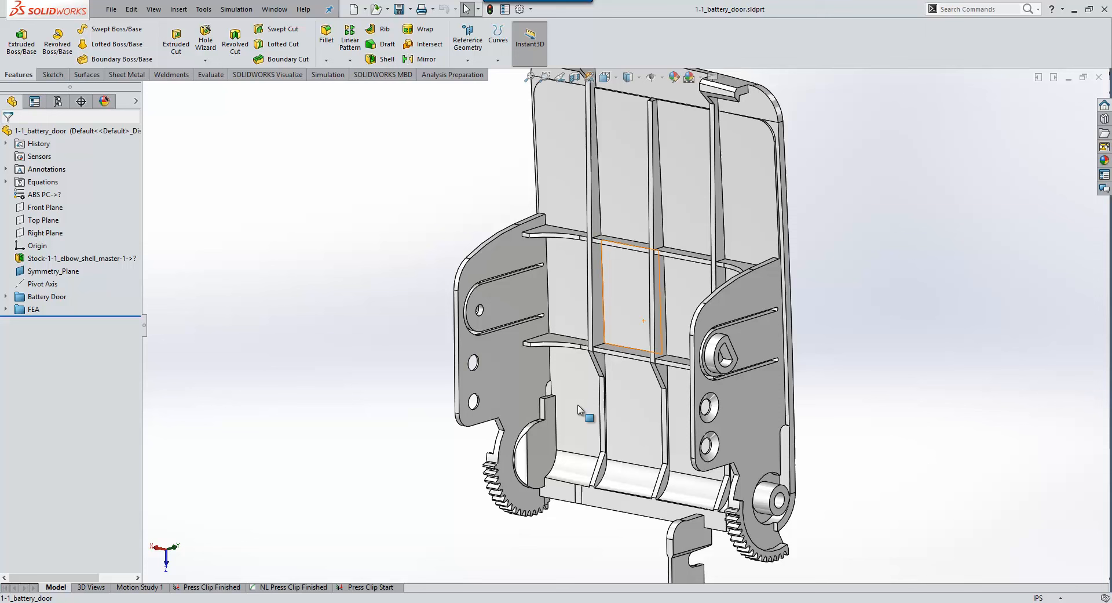
Deselect the battery door face by clicking empty space in the graphics area.
click(500, 472)
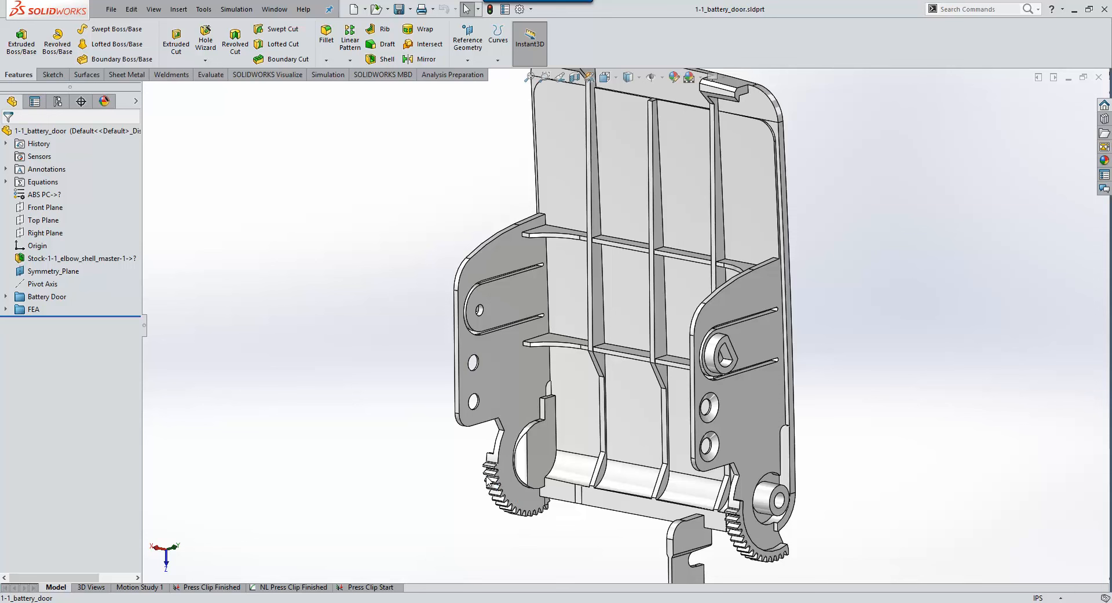
mouse_move(446, 474)
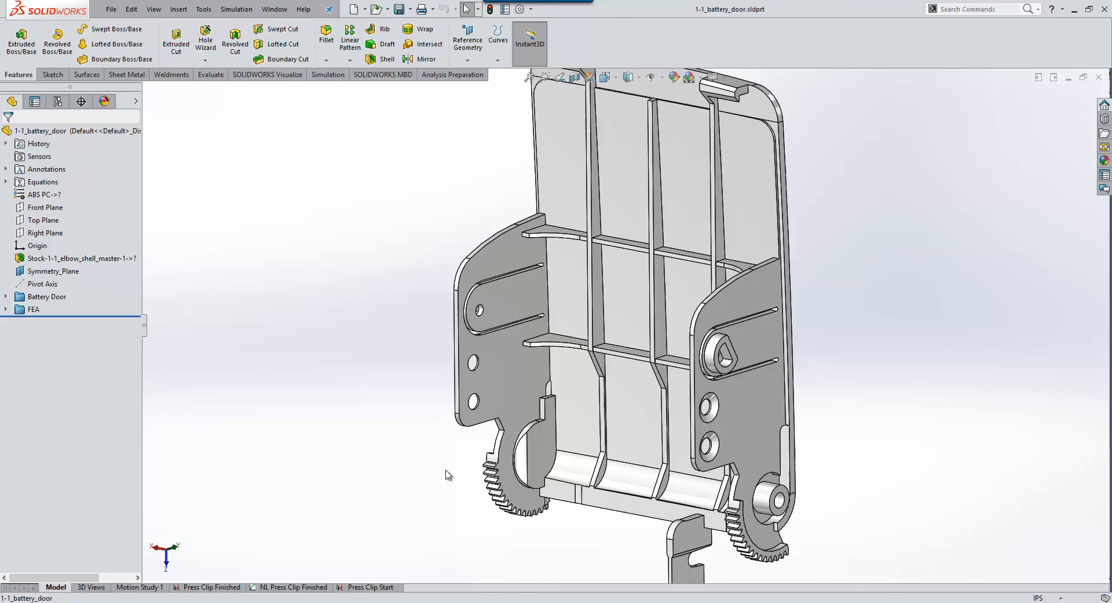
mouse_move(420, 495)
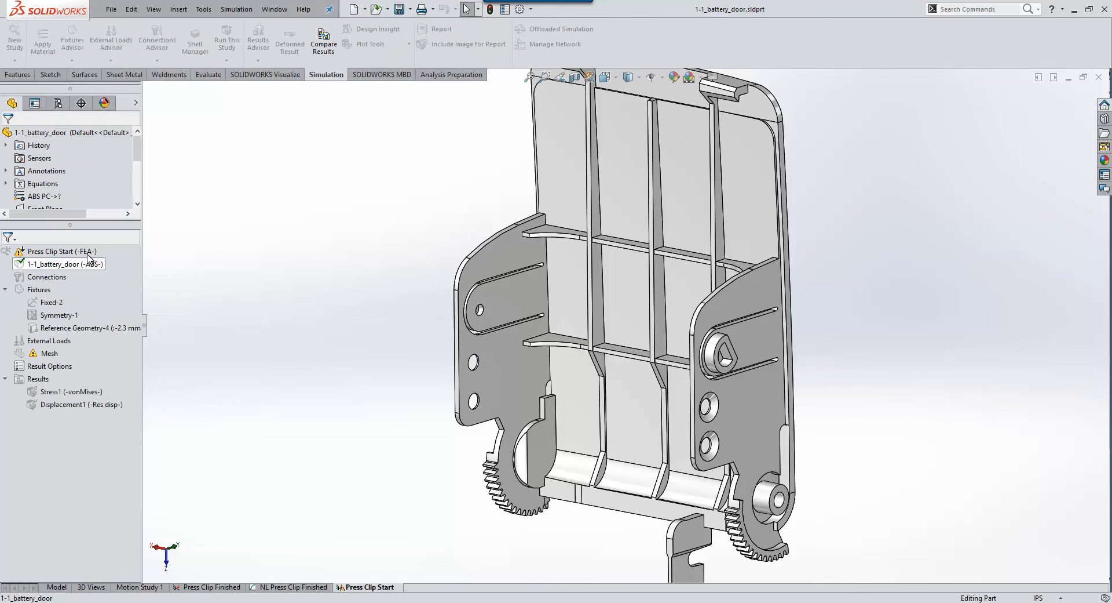
click(62, 239)
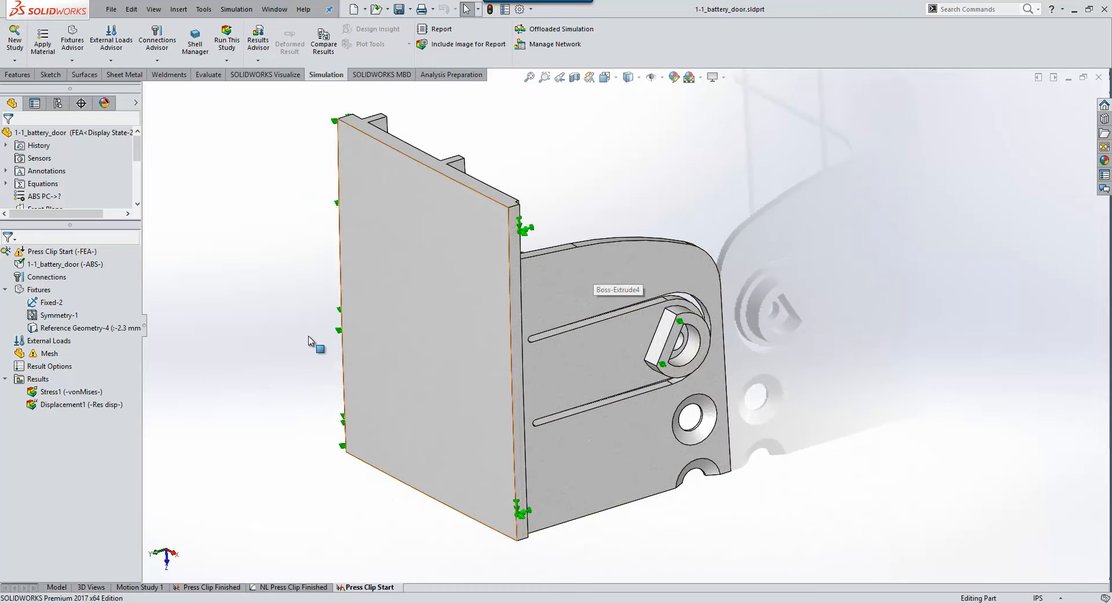
click(58, 314)
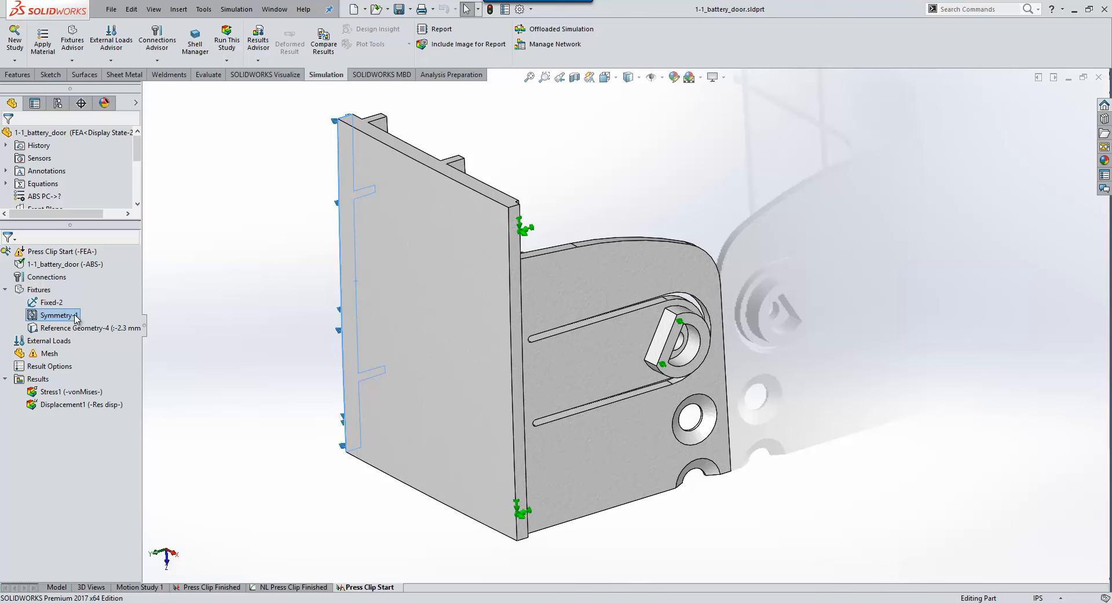
mouse_move(78, 327)
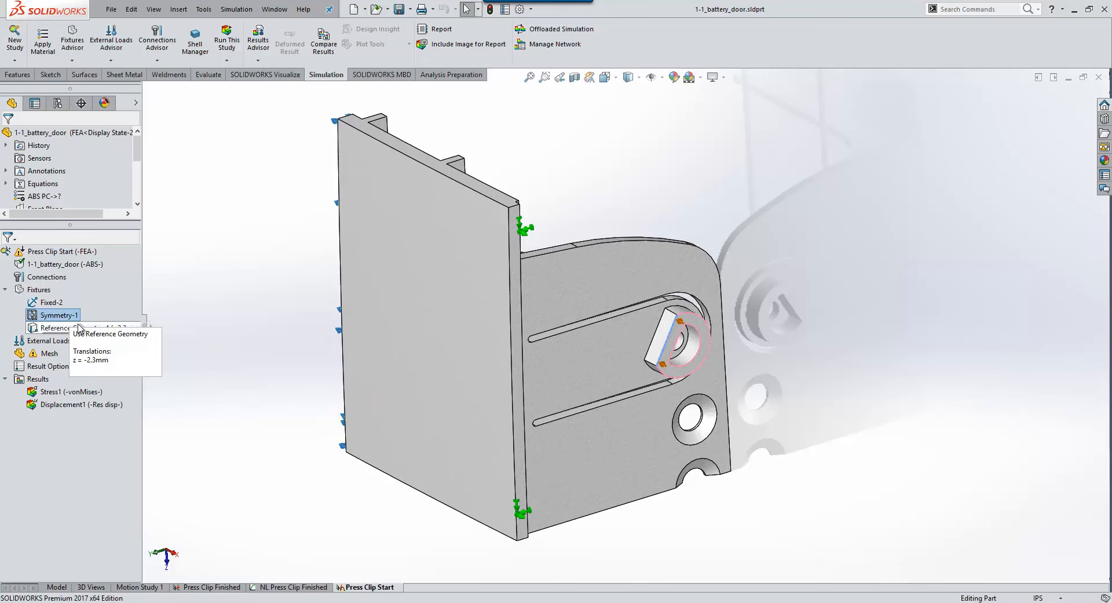
click(50, 302)
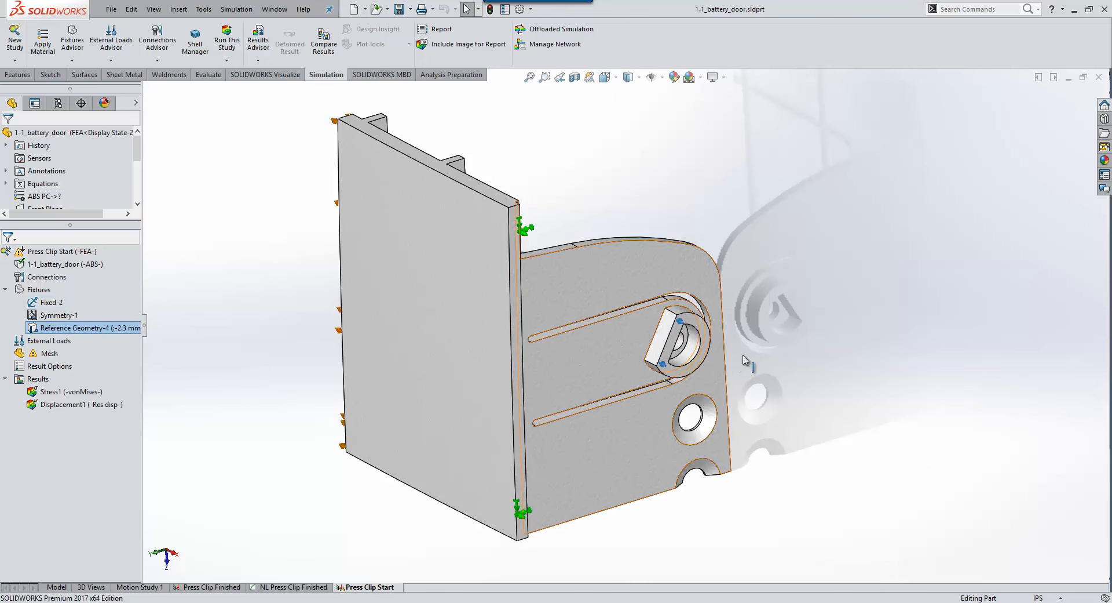
double_click(71, 327)
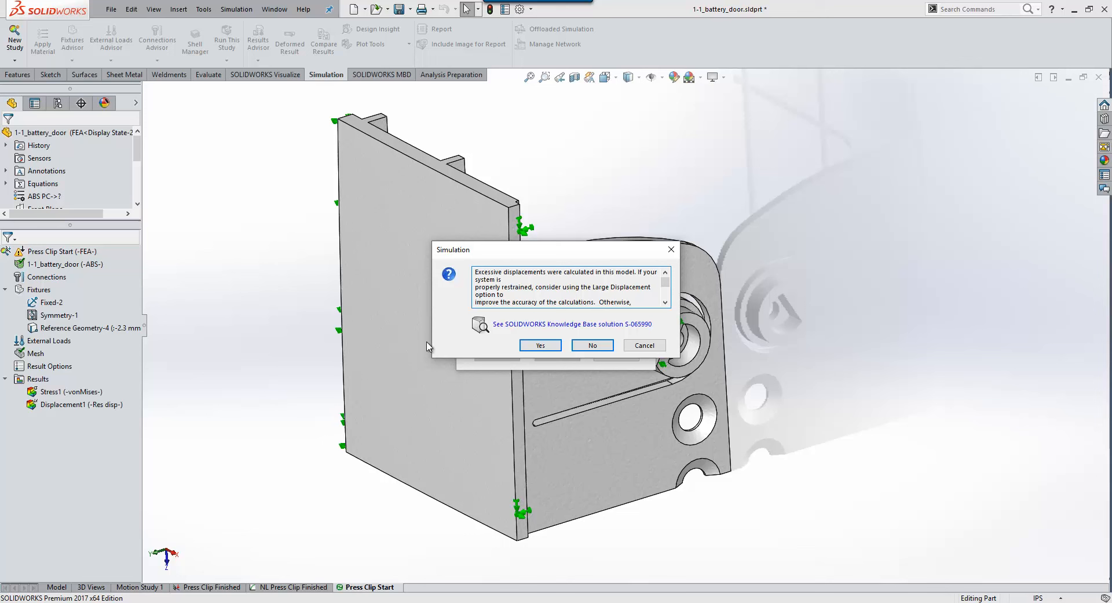
Decline large displacement in the excessive-displacement warning, keeping the linear solution.
click(592, 344)
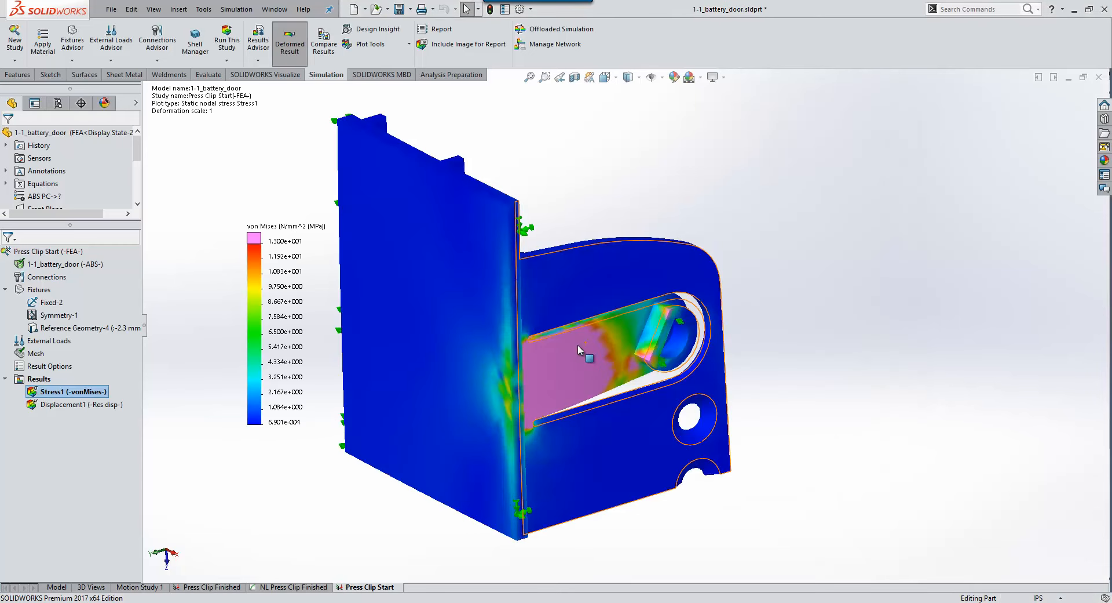
mouse_move(585, 354)
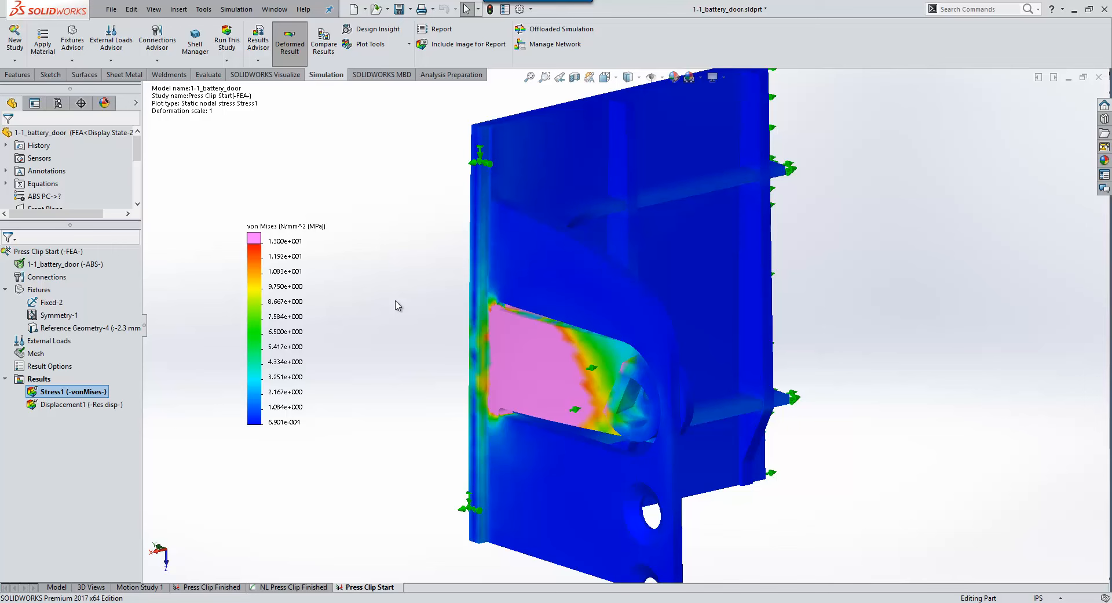
mouse_move(250, 331)
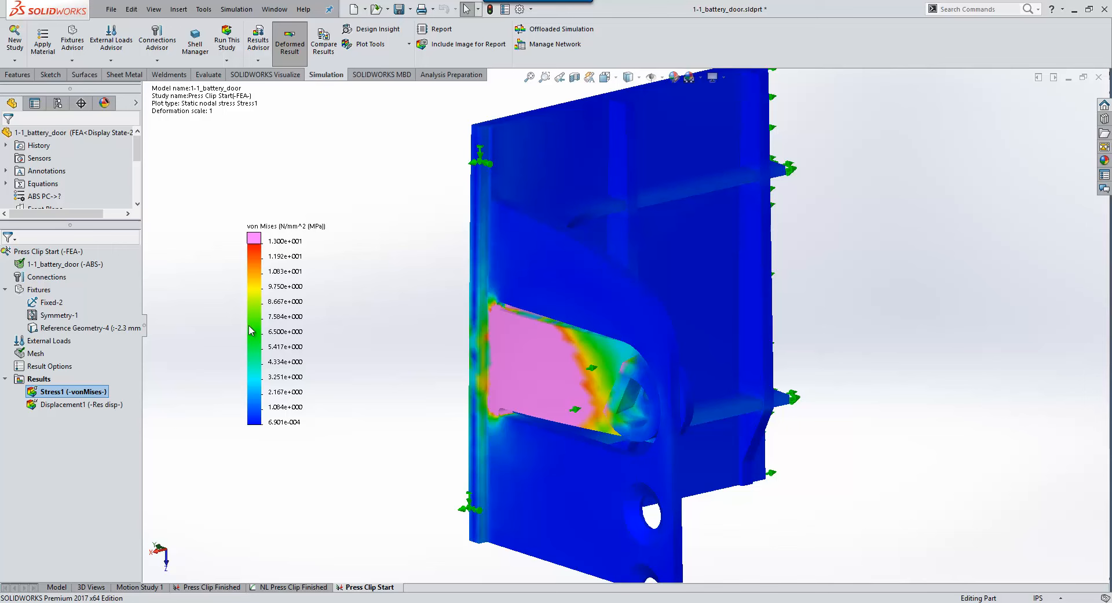
Run Stress Hot Spot Diagnostics at sensitivity factor 55 and acknowledge the detected hot spots.
right_click(39, 378)
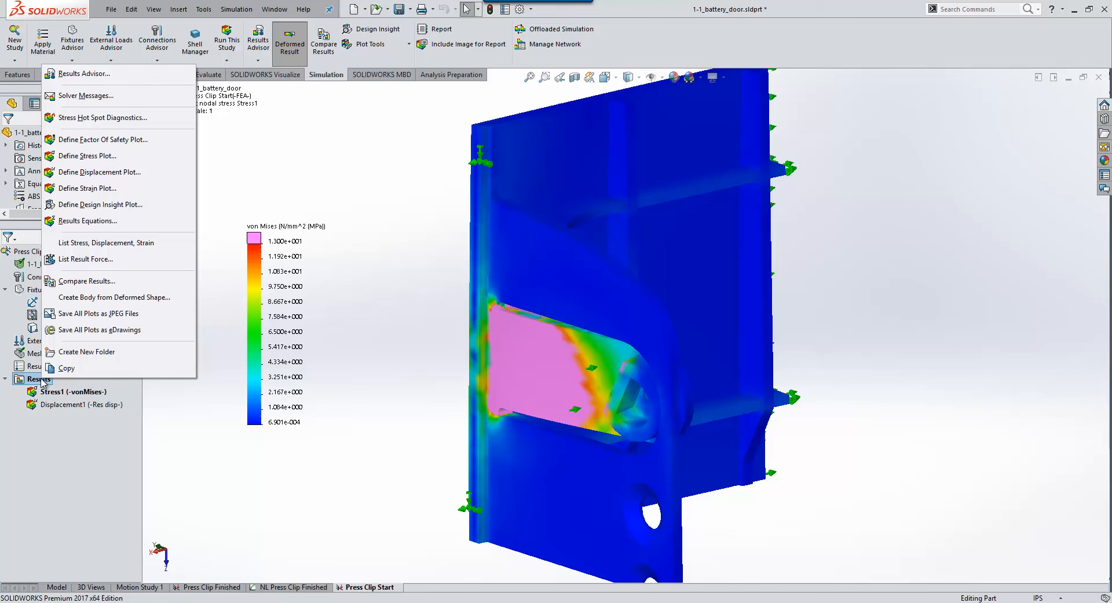
mouse_move(92, 121)
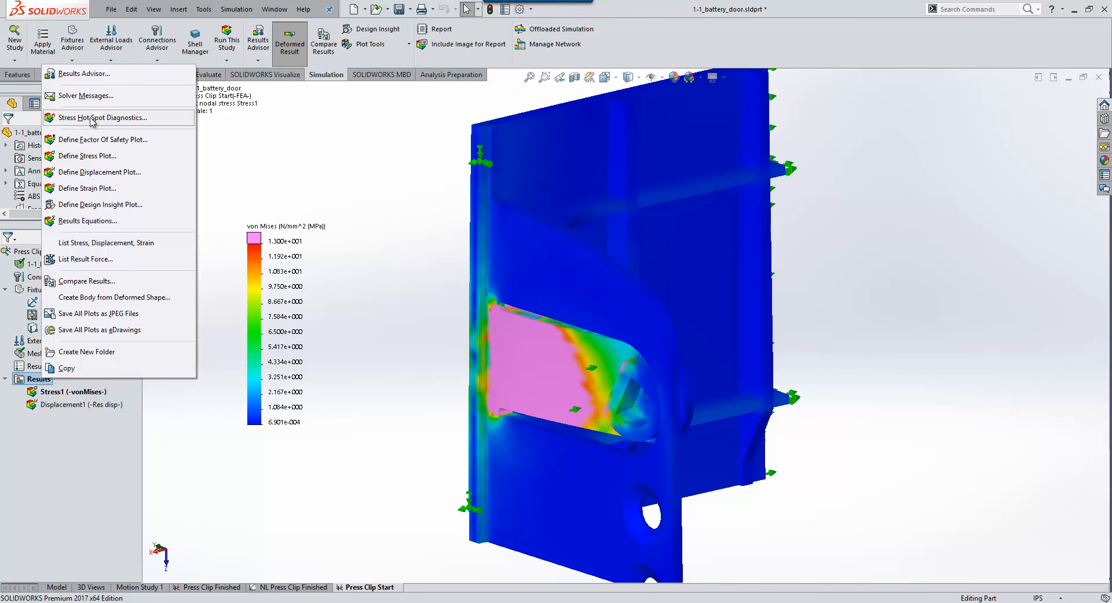
click(104, 118)
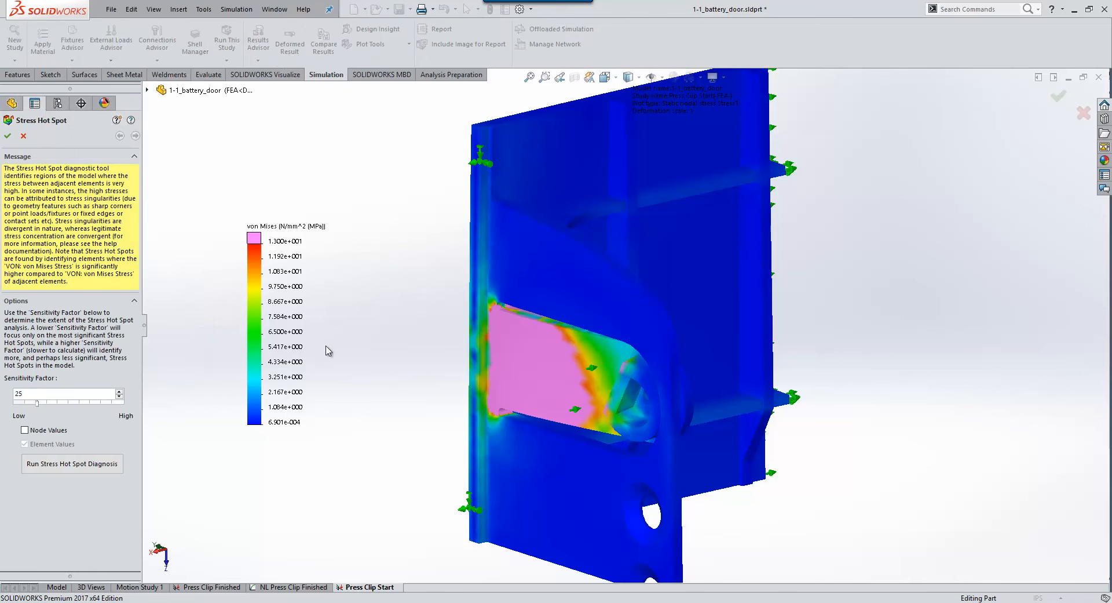
mouse_move(40, 407)
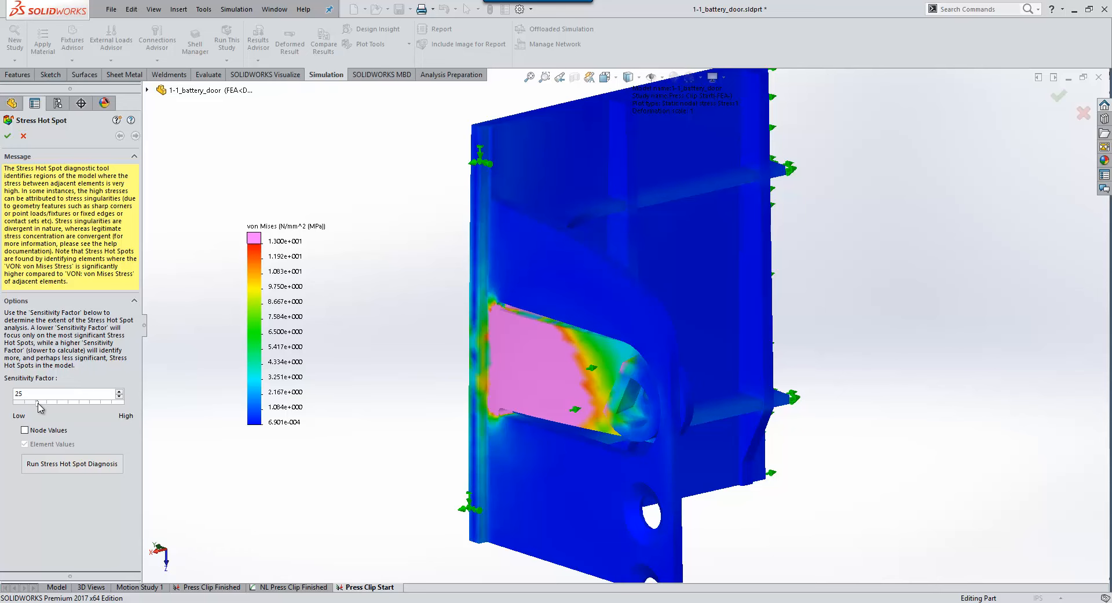
drag(39, 401, 76, 401)
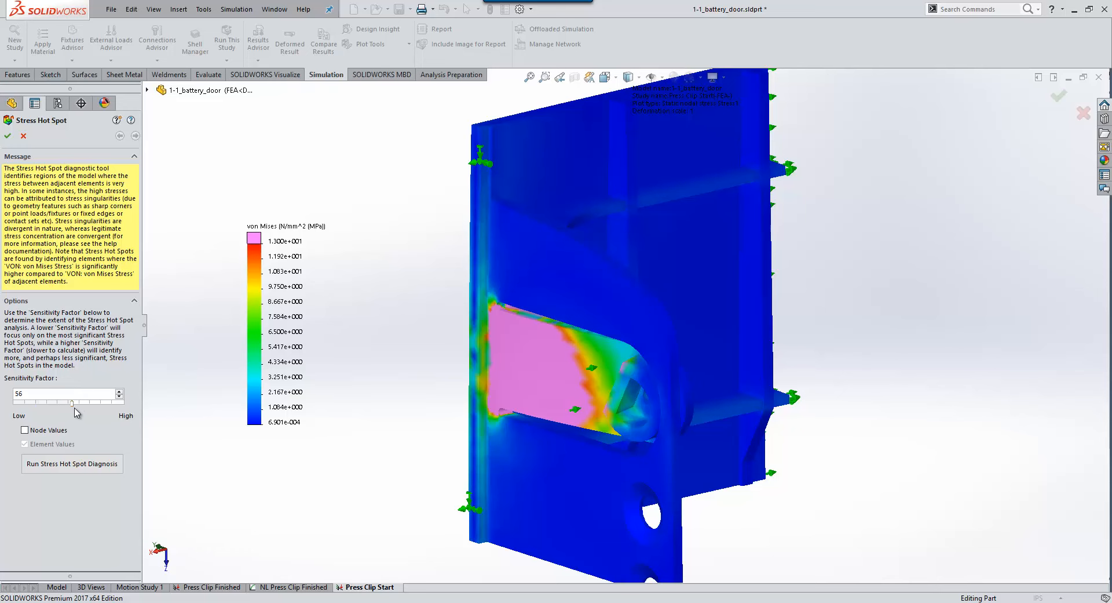
click(72, 463)
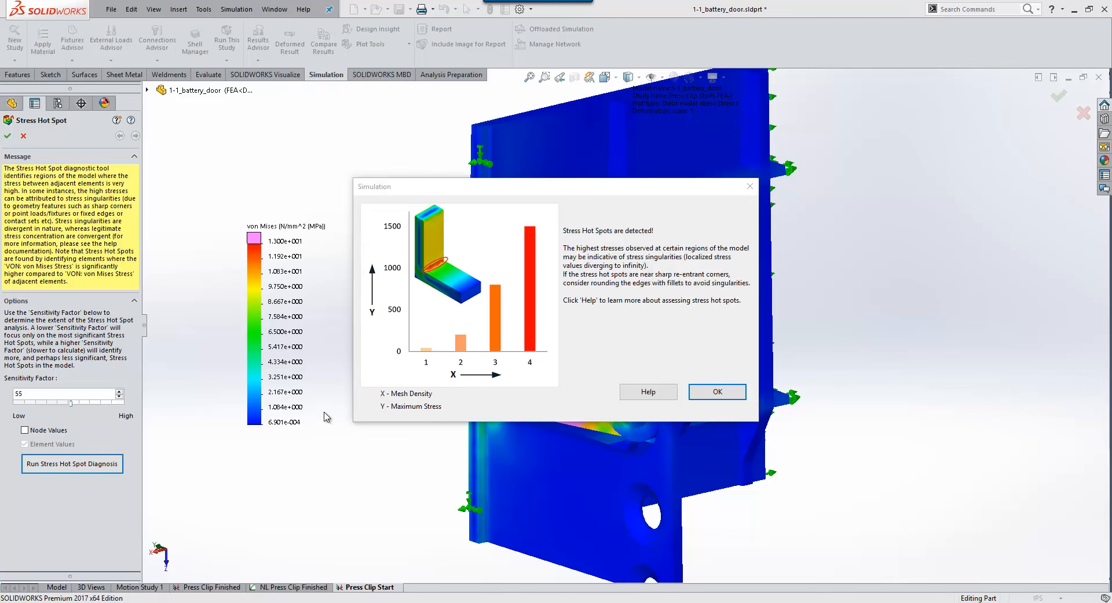
click(716, 392)
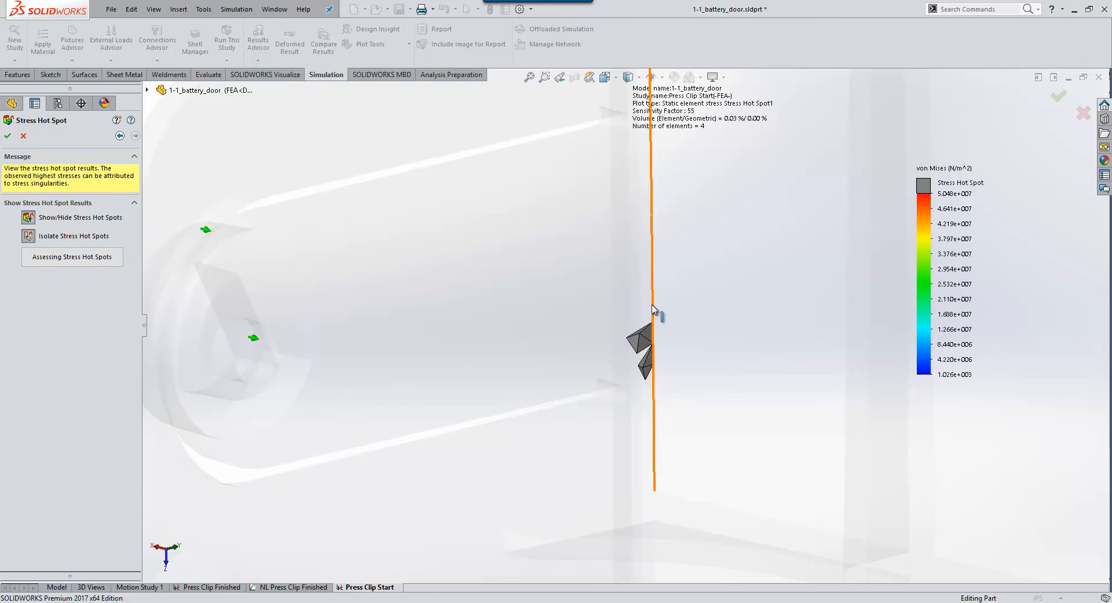
mouse_move(656, 294)
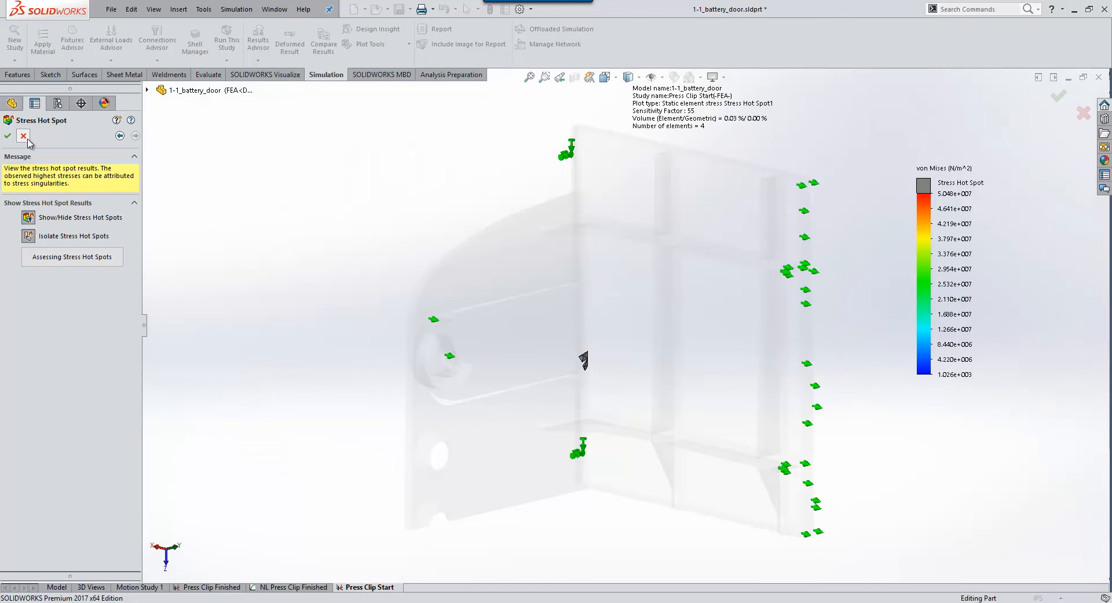
Close the hot spot panel and redisplay the Stress1 von Mises plot.
click(7, 136)
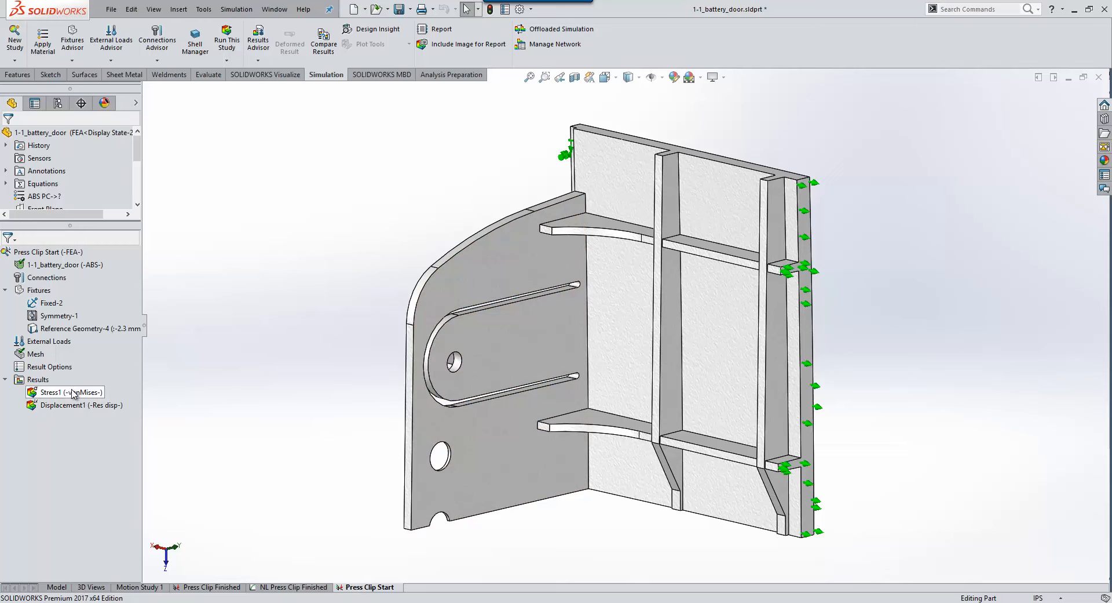
double_click(51, 392)
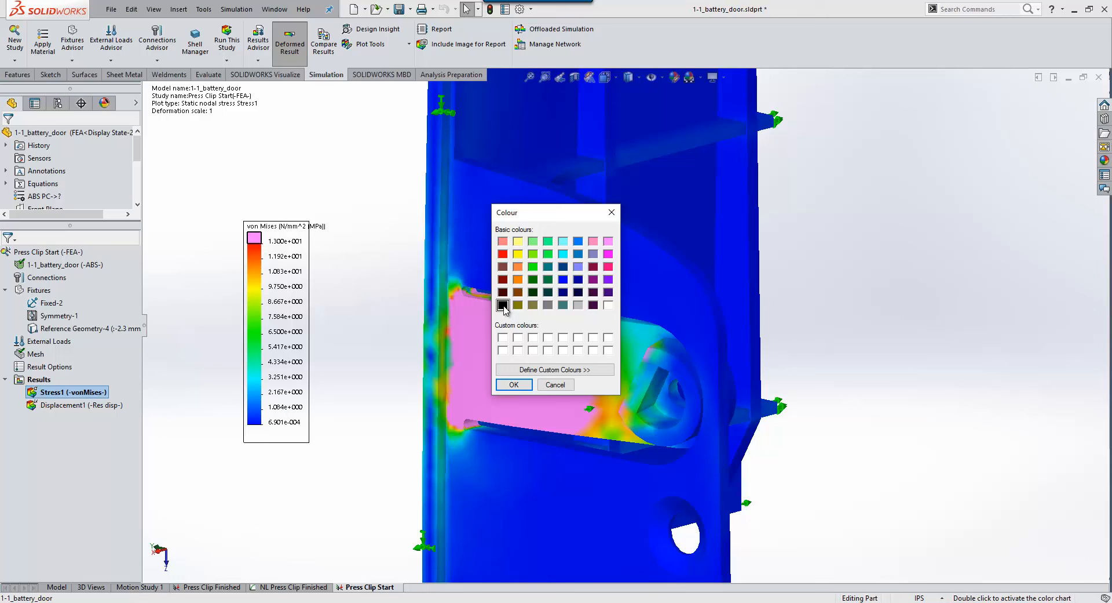
mouse_move(508, 327)
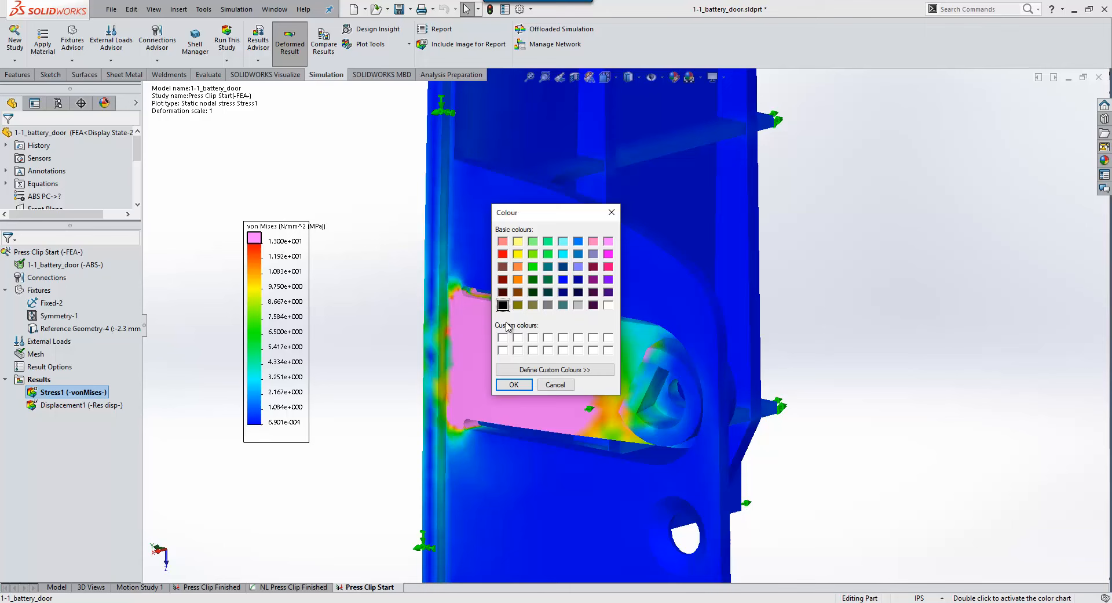
Try black for the over-limit stress colour, revert to pink, then open Press Clip Start options.
click(513, 384)
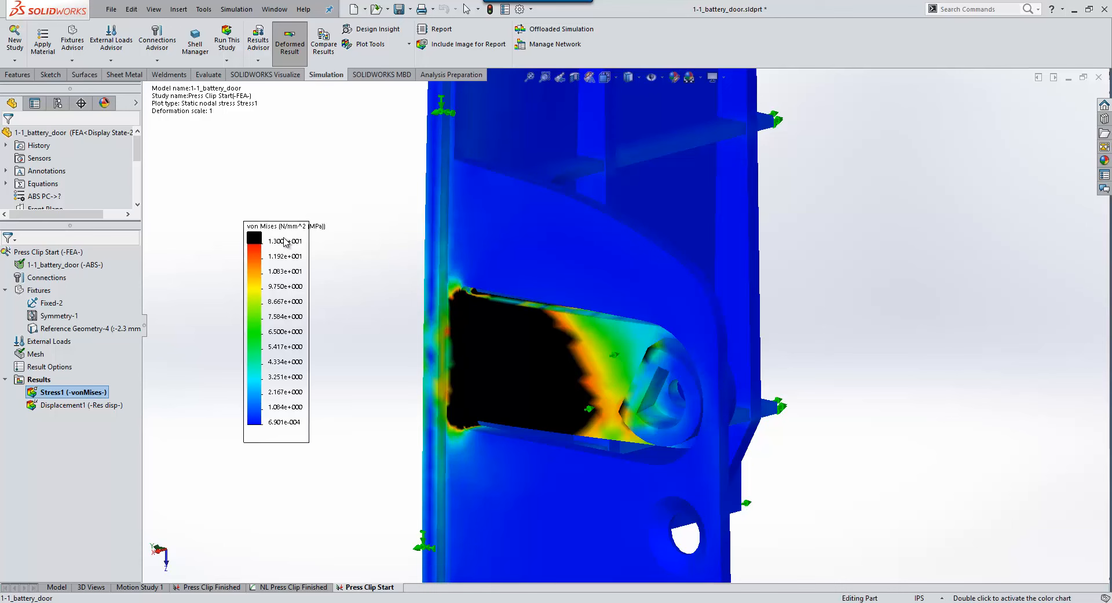
double_click(256, 240)
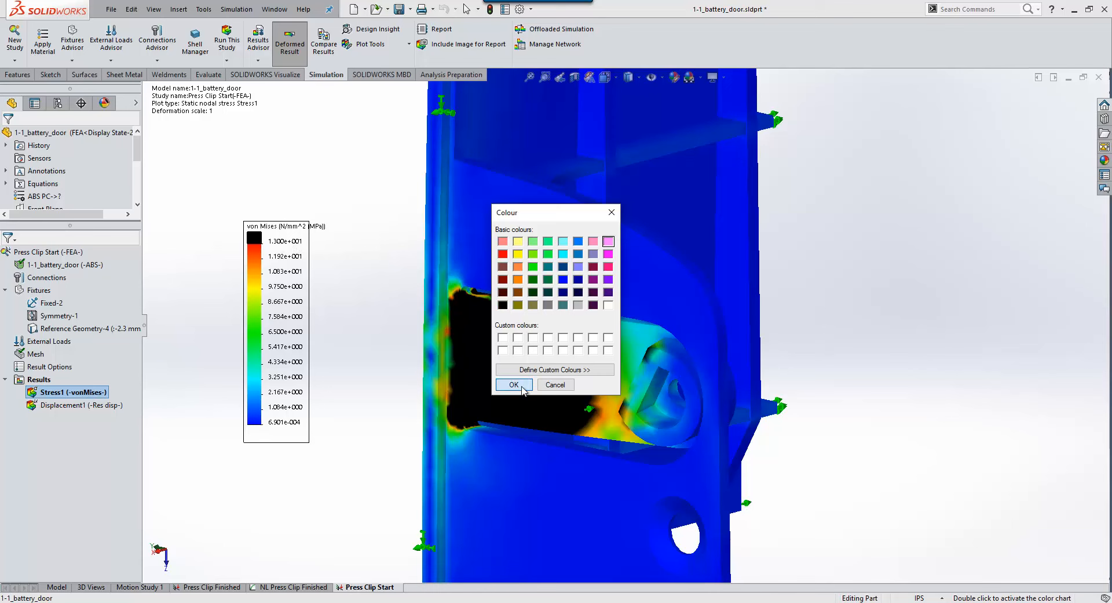
click(513, 384)
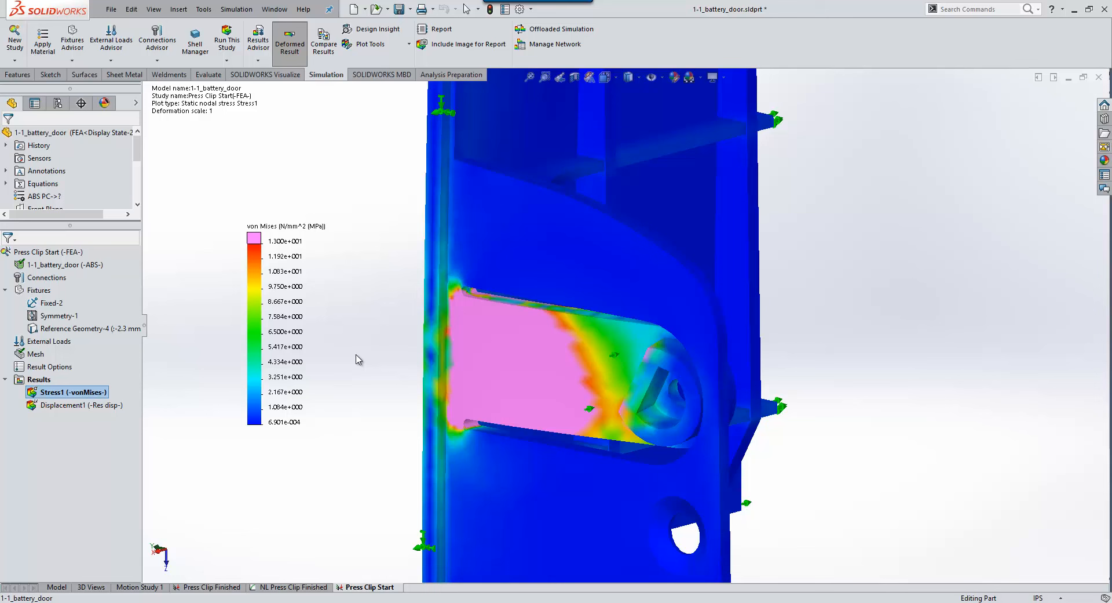
mouse_move(358, 355)
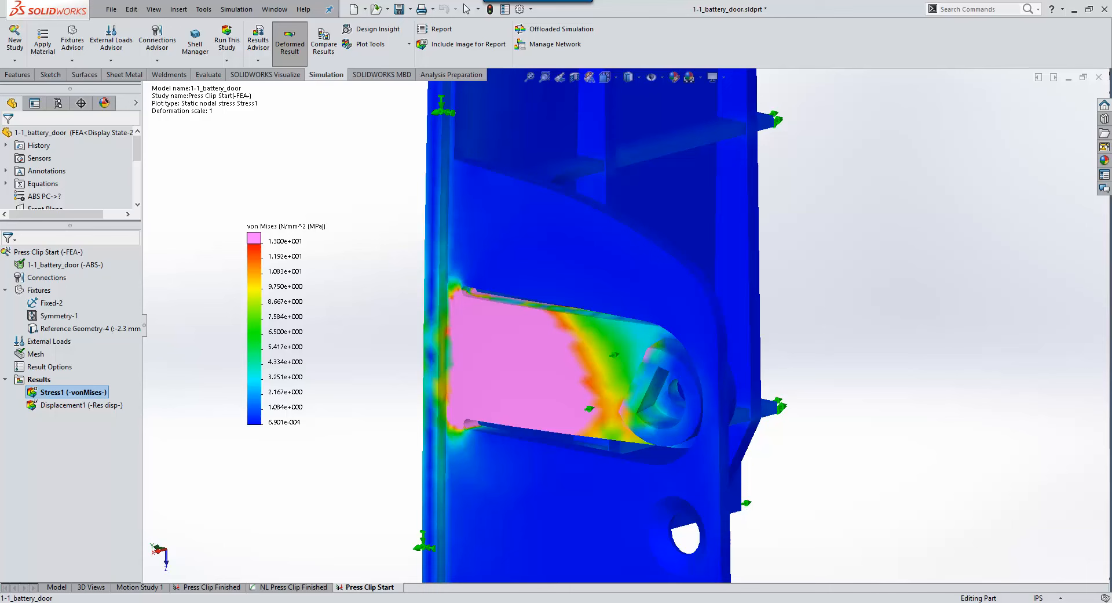
right_click(373, 587)
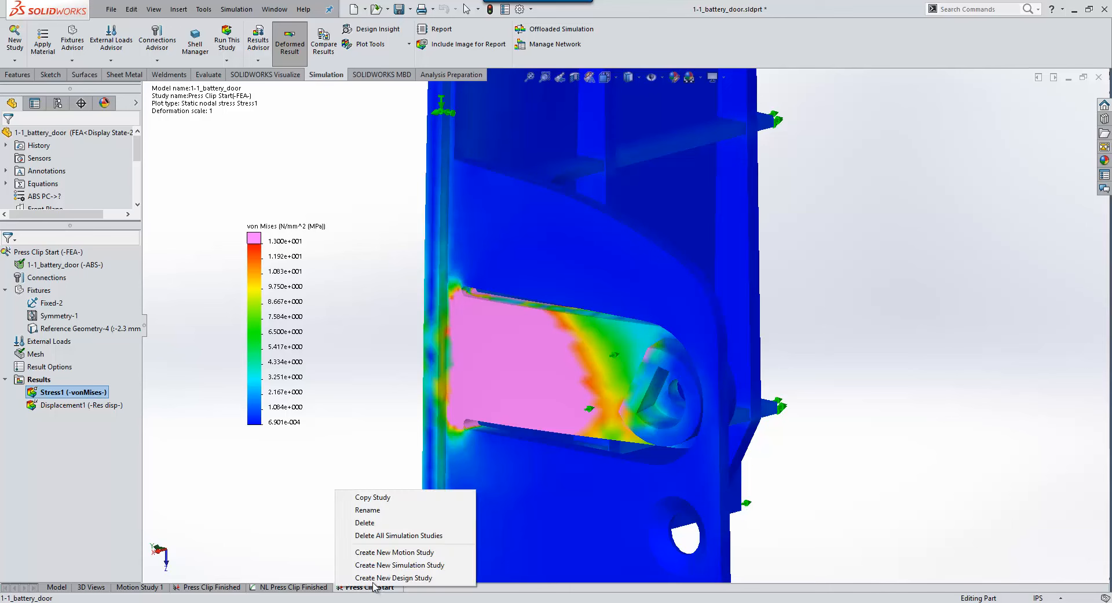
Copy the study as a nonlinear study named Nonlinear 2 from [Press Clip Start].
click(372, 497)
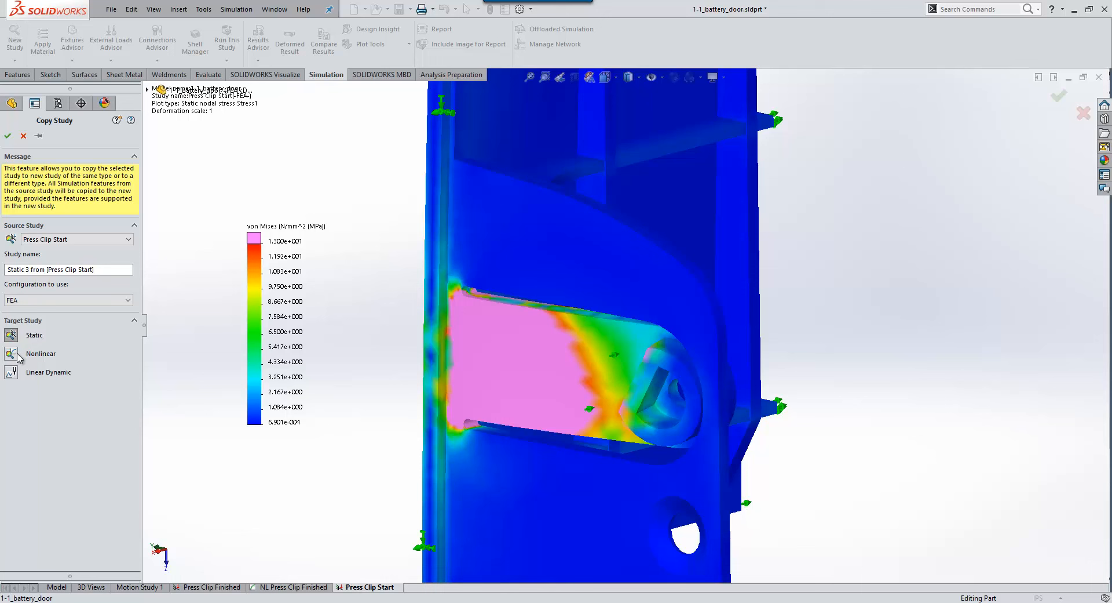
mouse_move(11, 354)
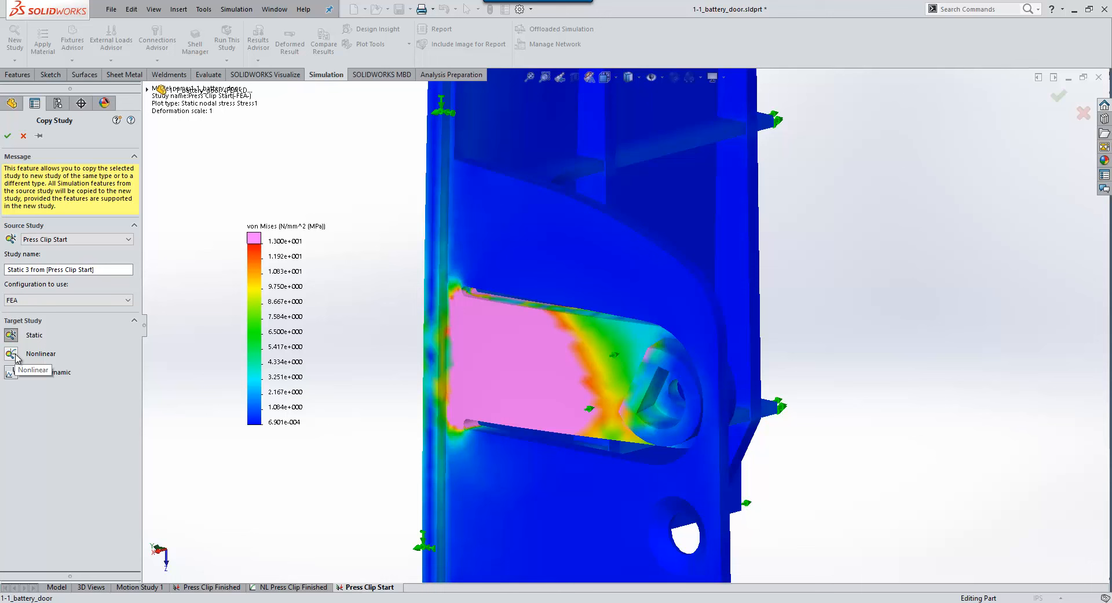
click(12, 353)
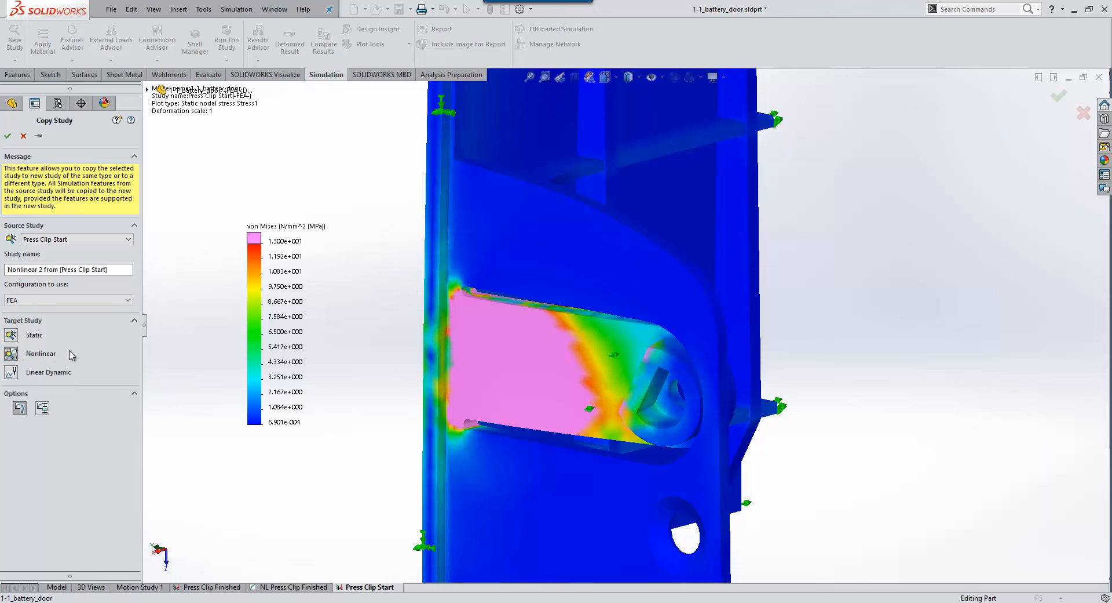
mouse_move(21, 176)
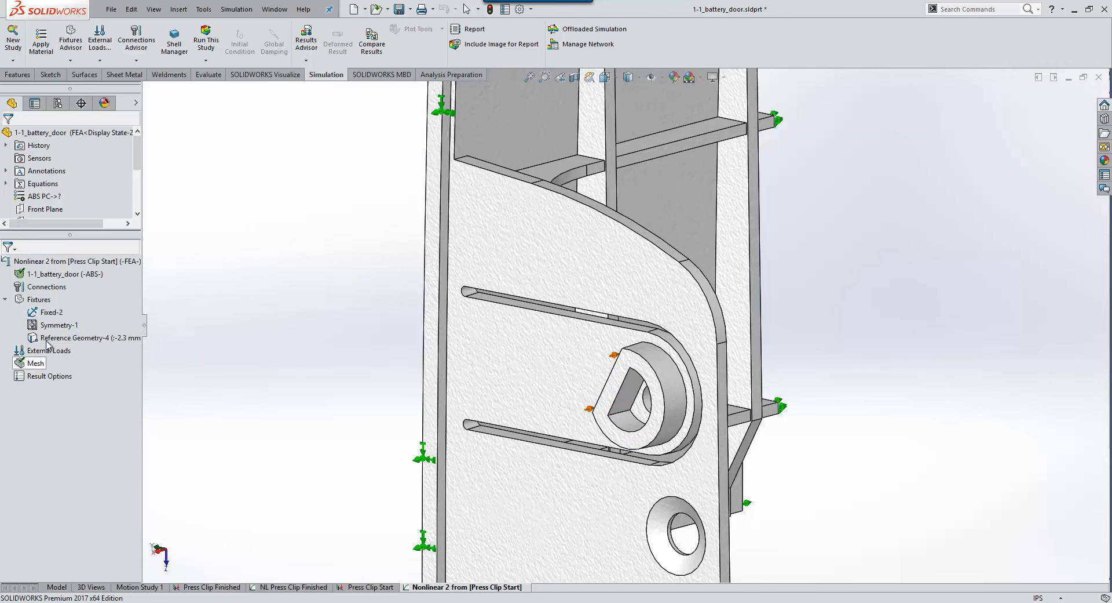
Edit the 1-1_battery_door material and open the Materials Web Portal.
right_click(64, 273)
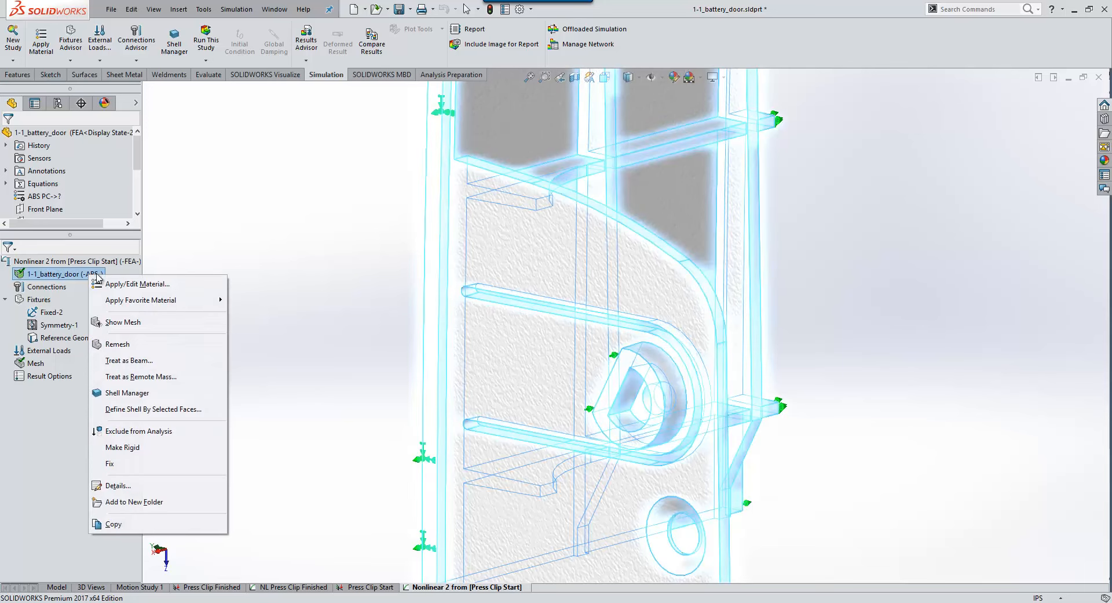
click(139, 283)
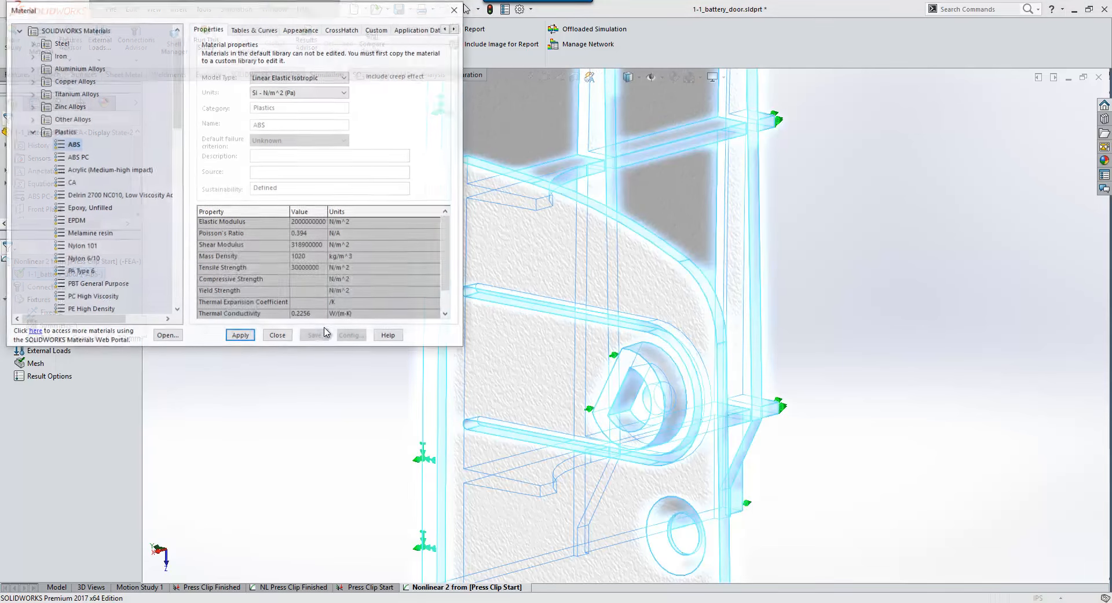
click(33, 331)
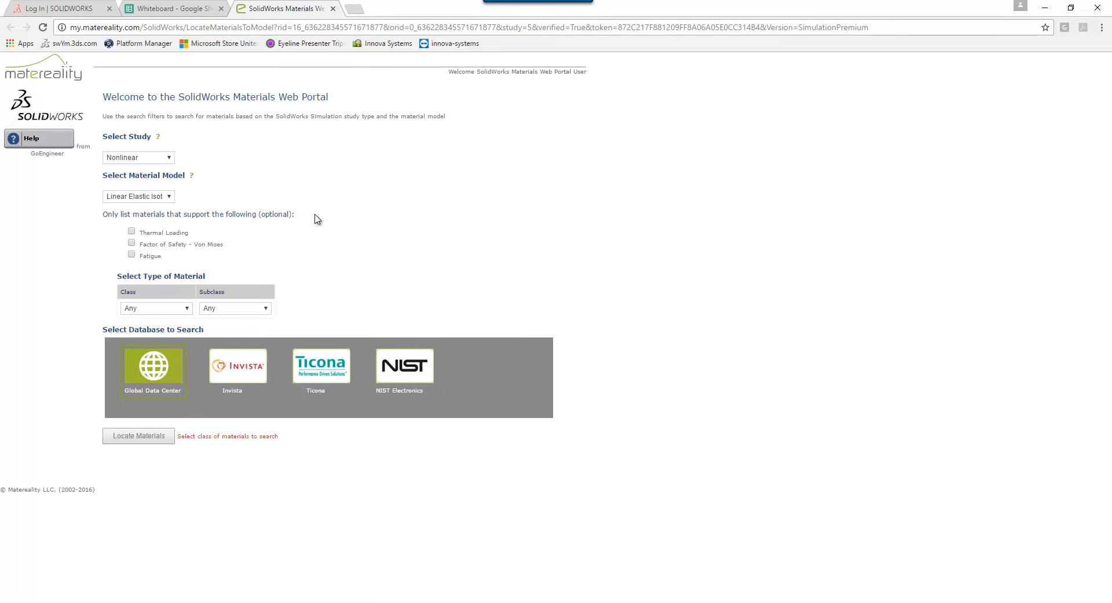
mouse_move(145, 183)
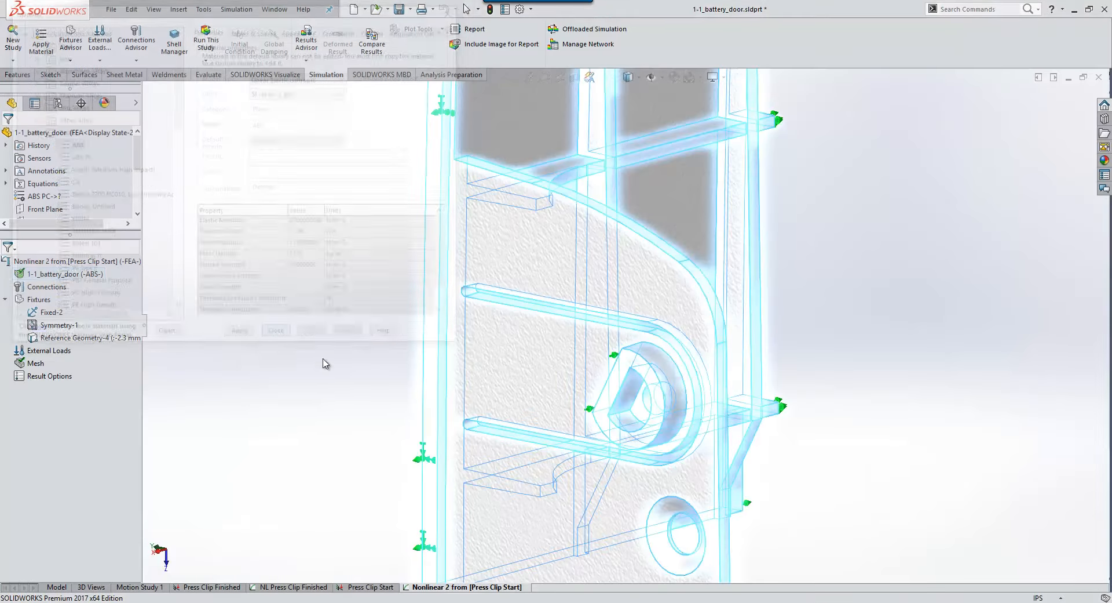
Open Nonlinear 2 study Properties and review its Solution options.
right_click(71, 261)
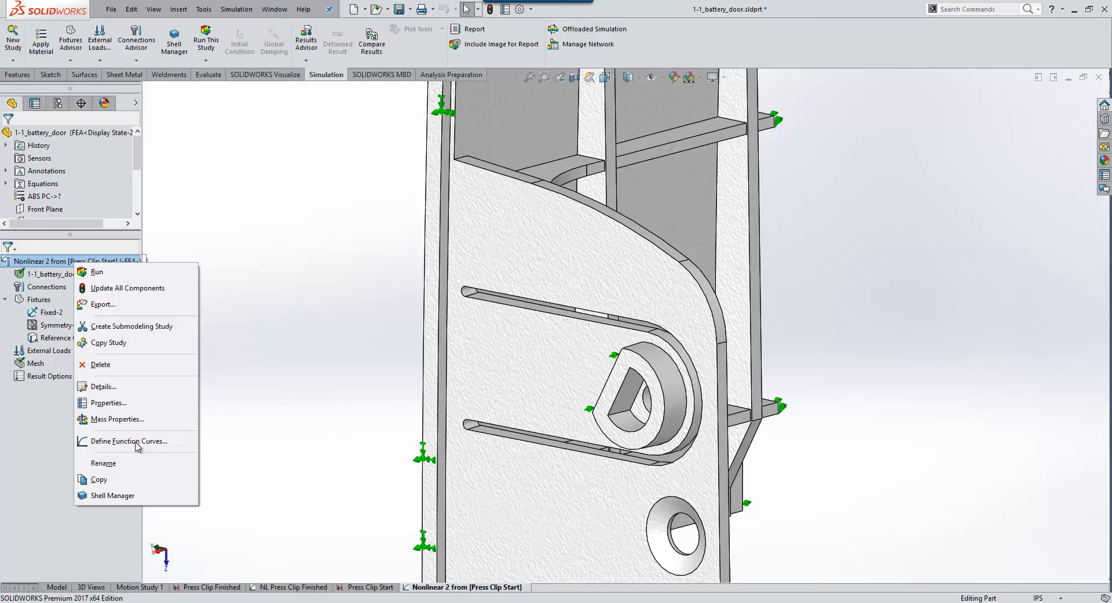
click(109, 403)
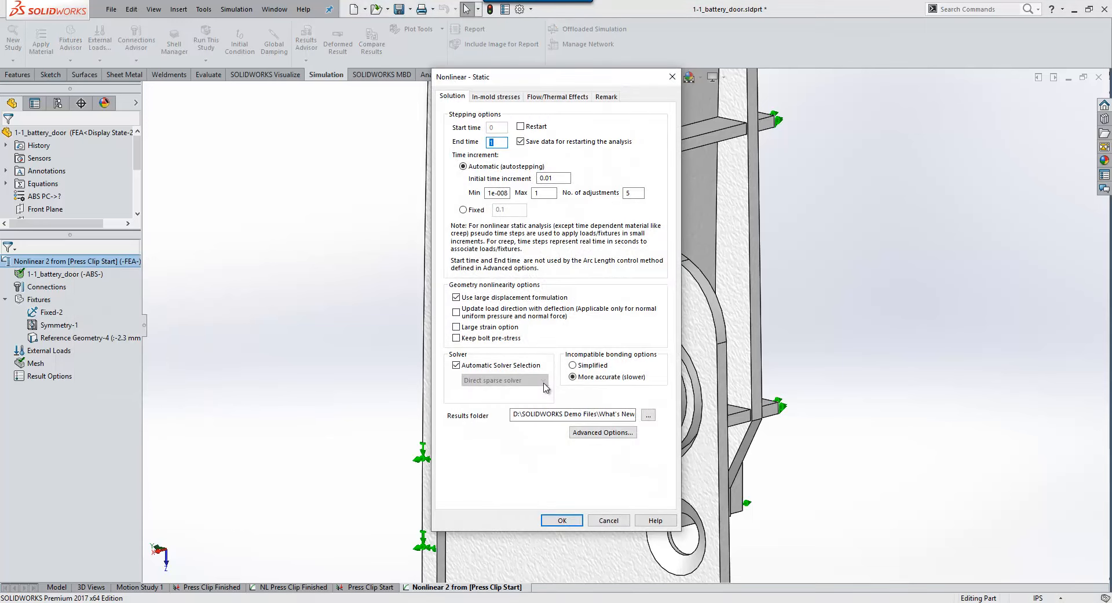
click(456, 365)
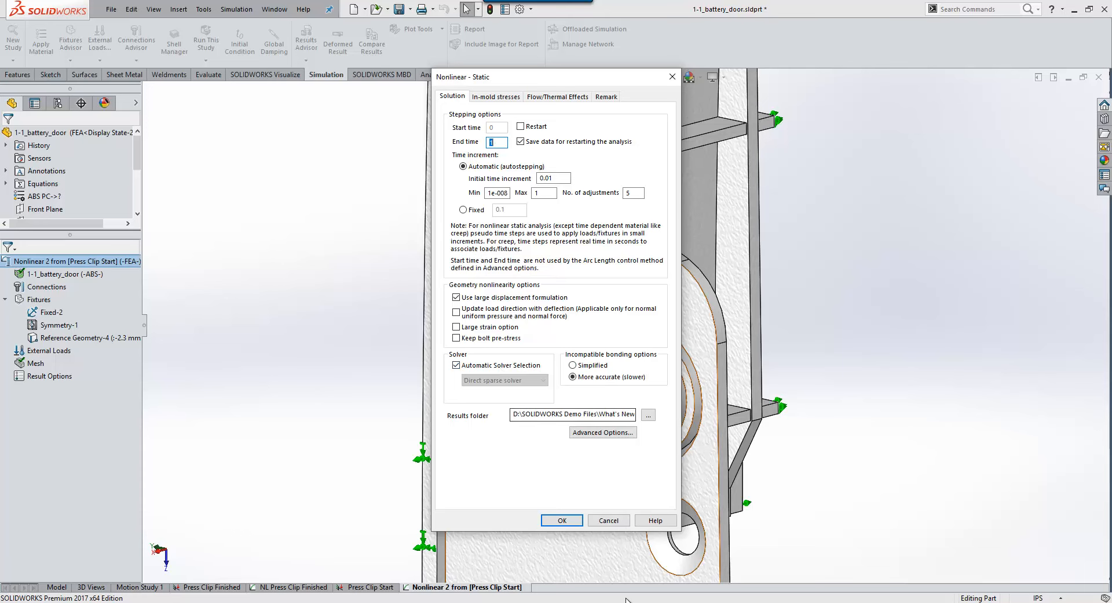
click(561, 520)
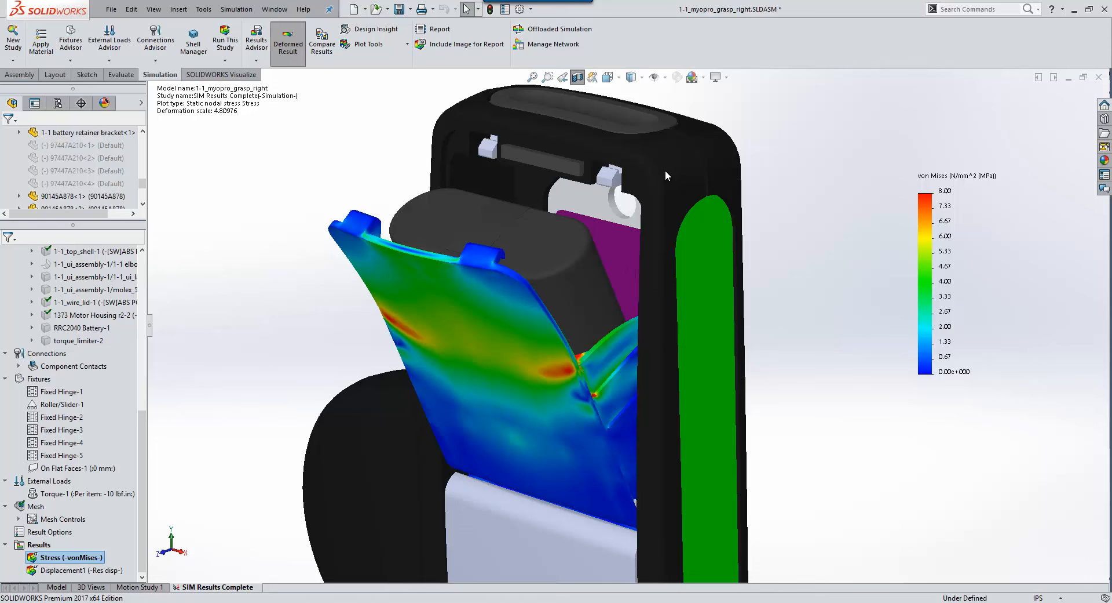
mouse_move(740, 131)
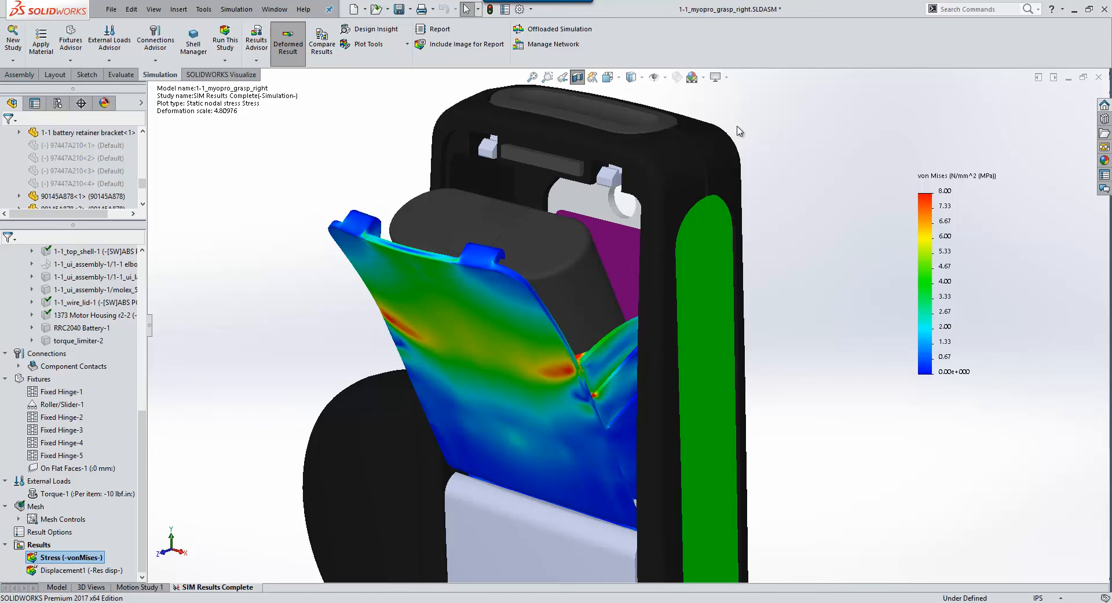
mouse_move(801, 218)
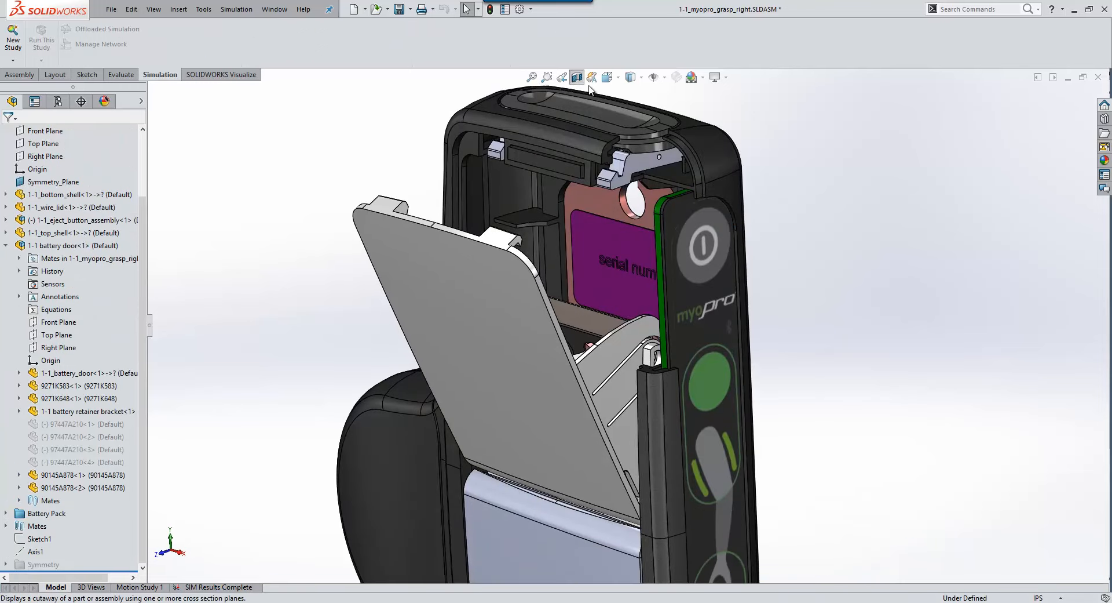
Enable Simulation Display with Stress (-vonMises-) shown on the battery door.
click(727, 76)
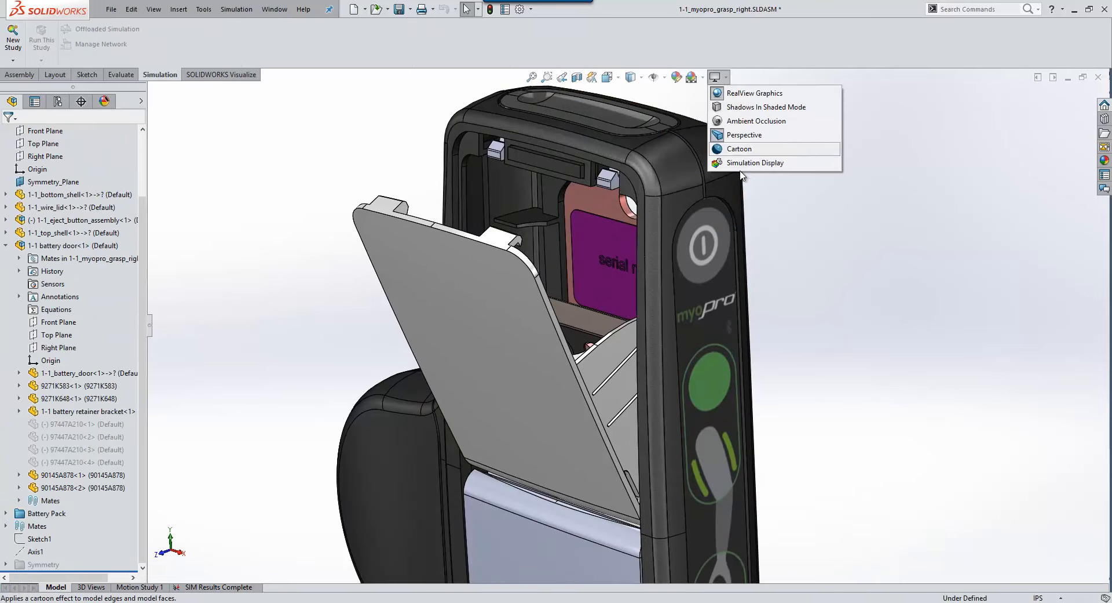
click(755, 163)
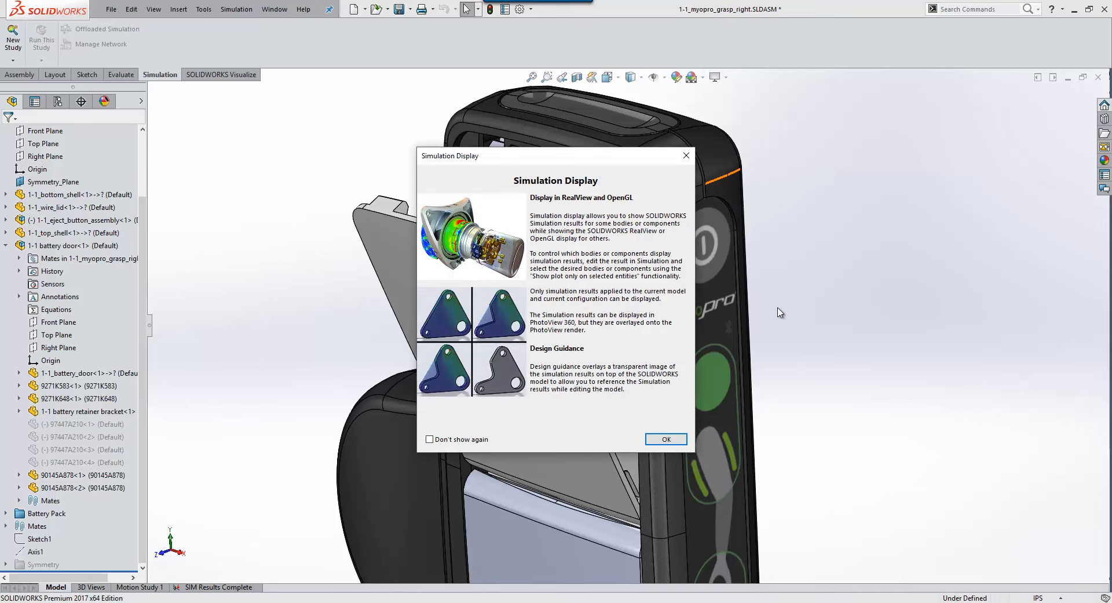
mouse_move(697, 455)
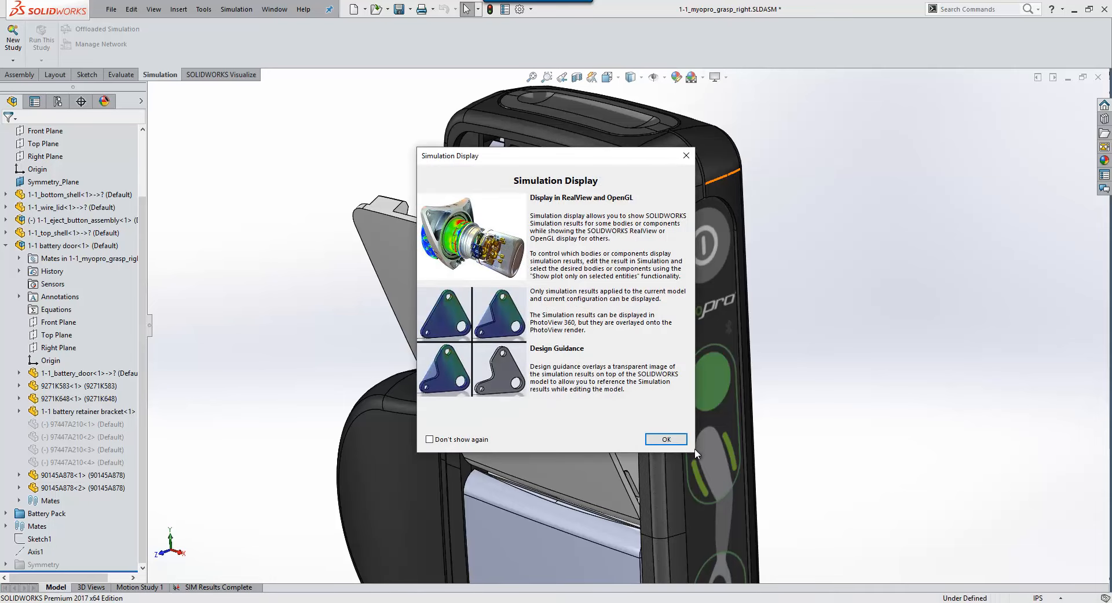
click(665, 439)
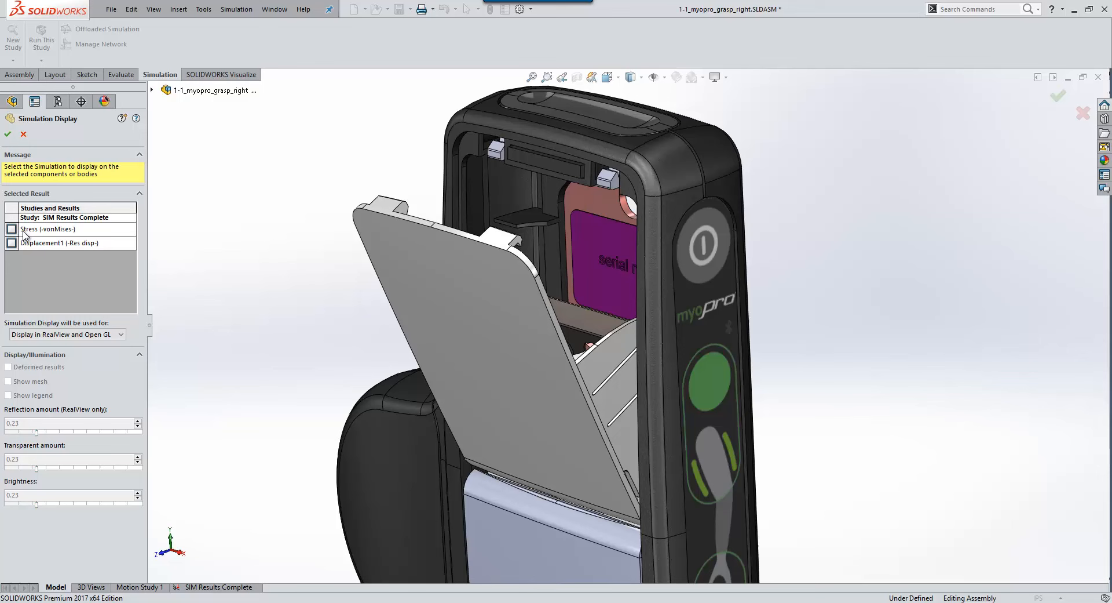
click(12, 228)
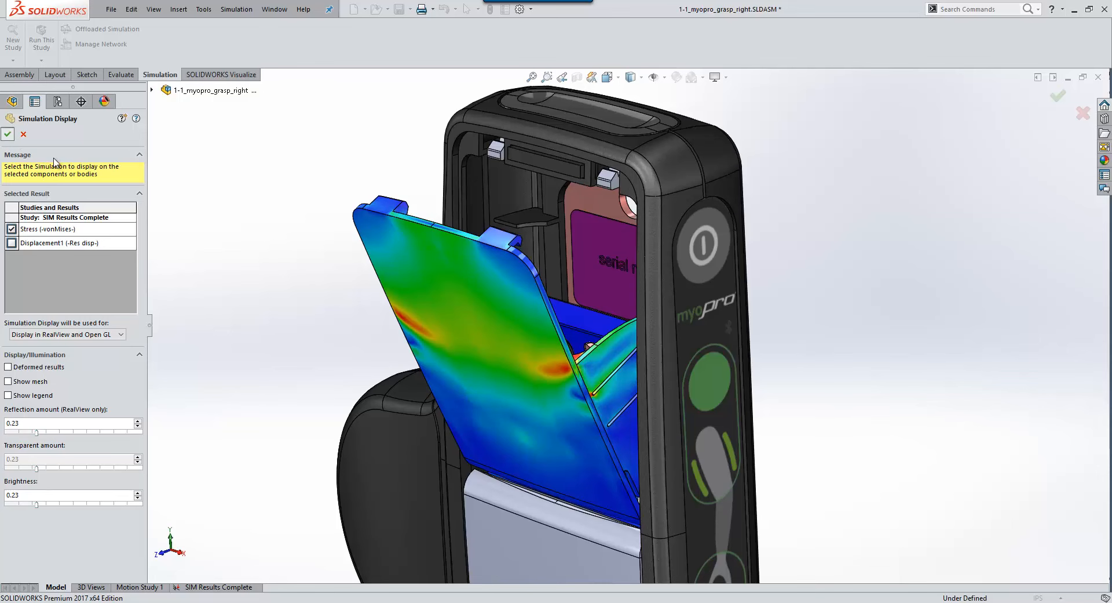
click(8, 135)
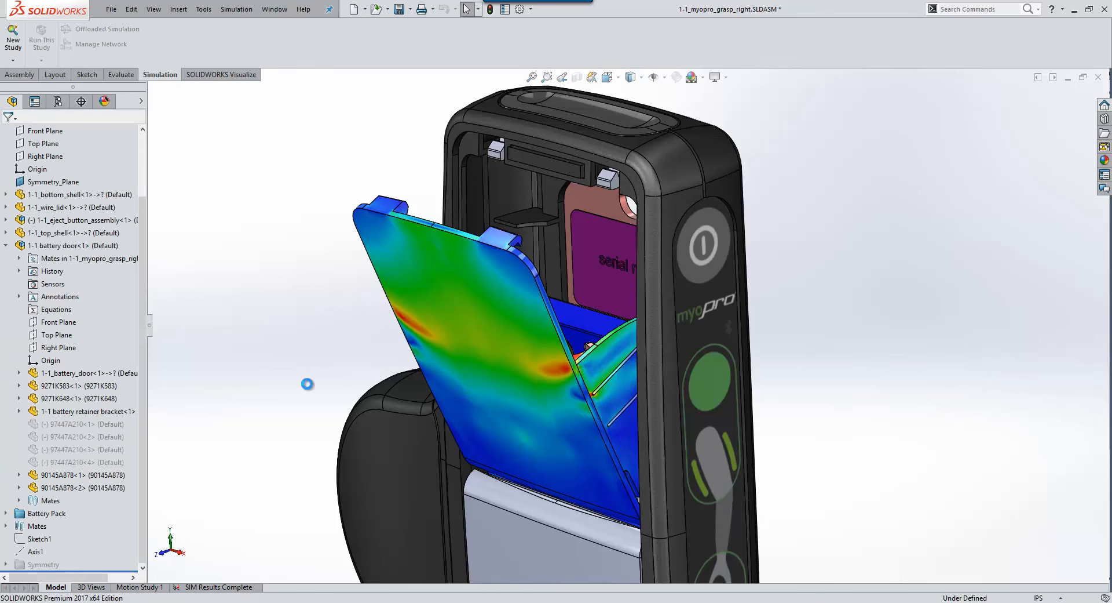
mouse_move(309, 388)
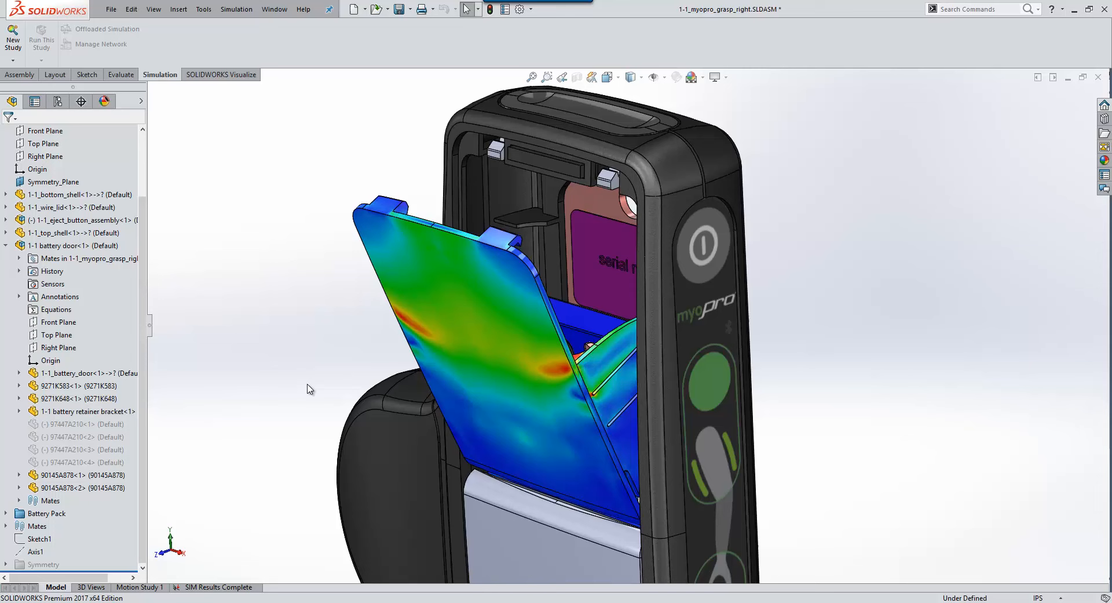